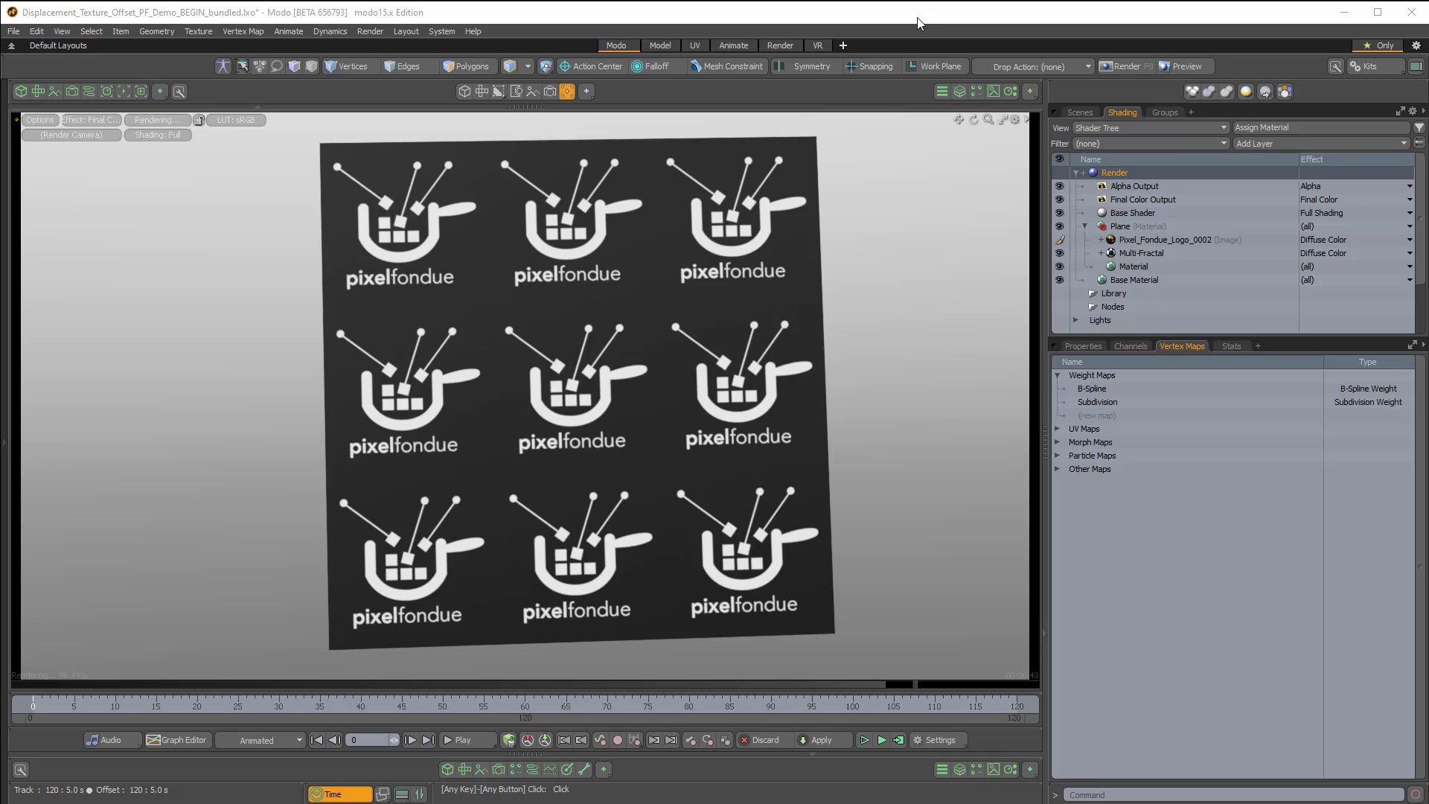
mouse_move(898, 70)
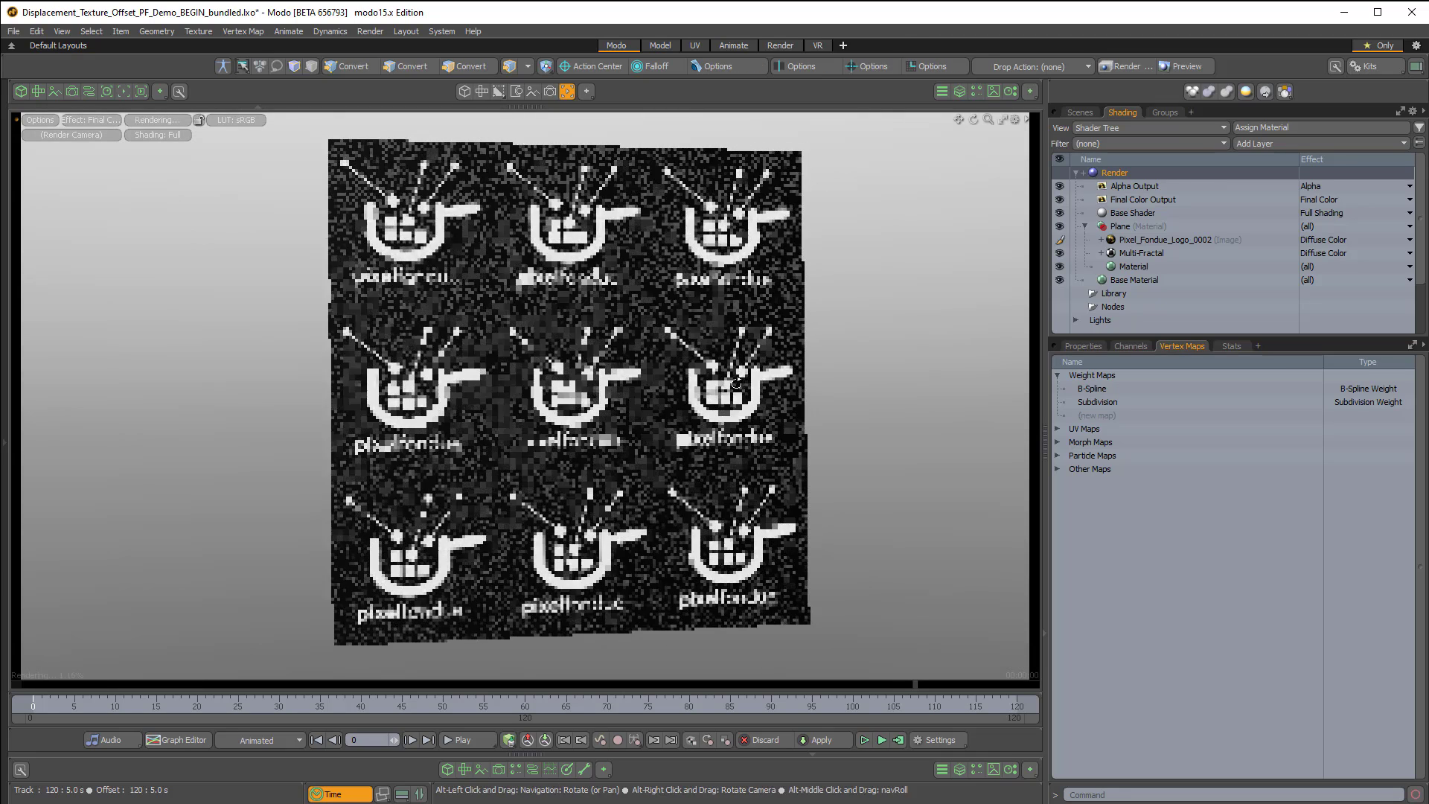
Preview the logo image in its own window, close it, and select the image layer.
click(660, 47)
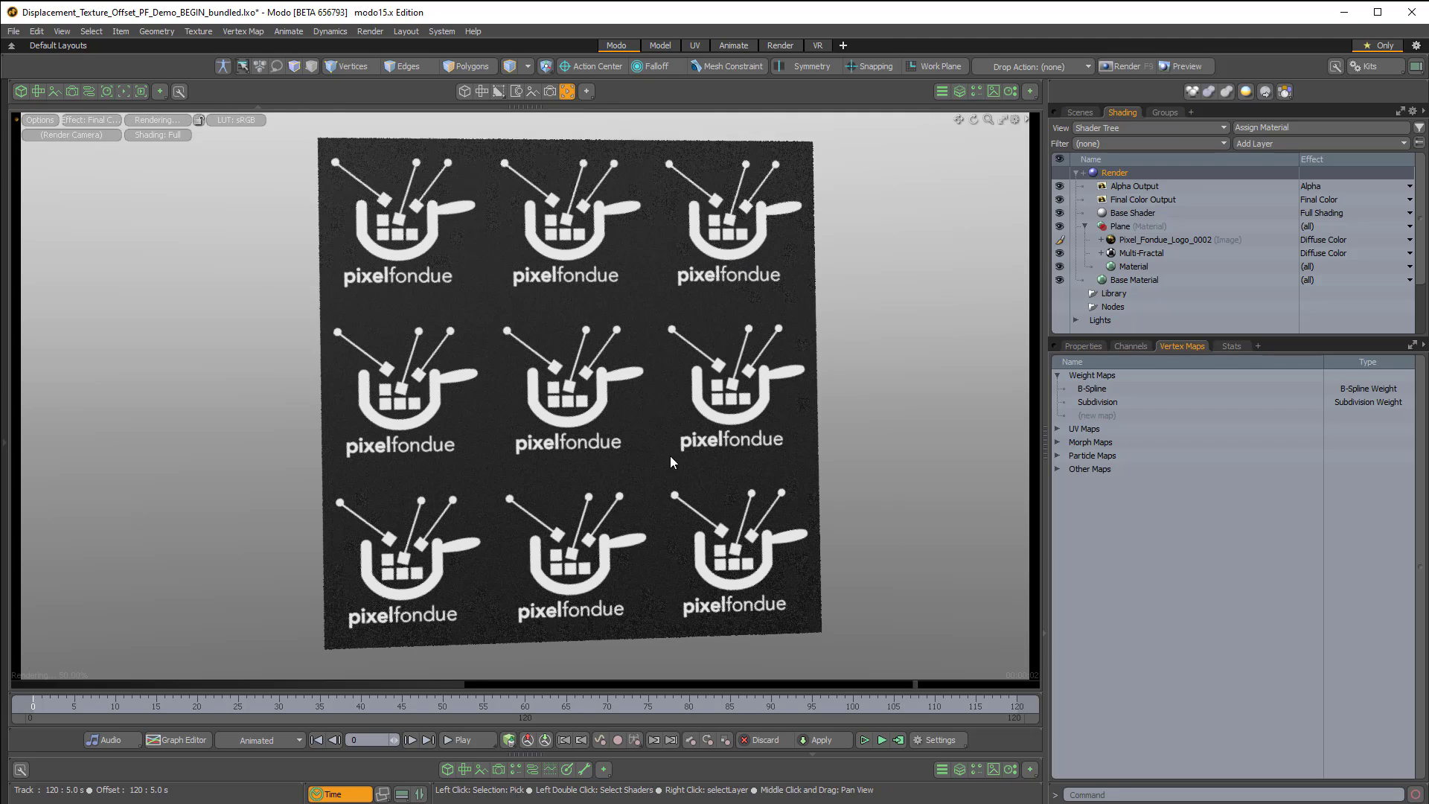
double_click(1164, 238)
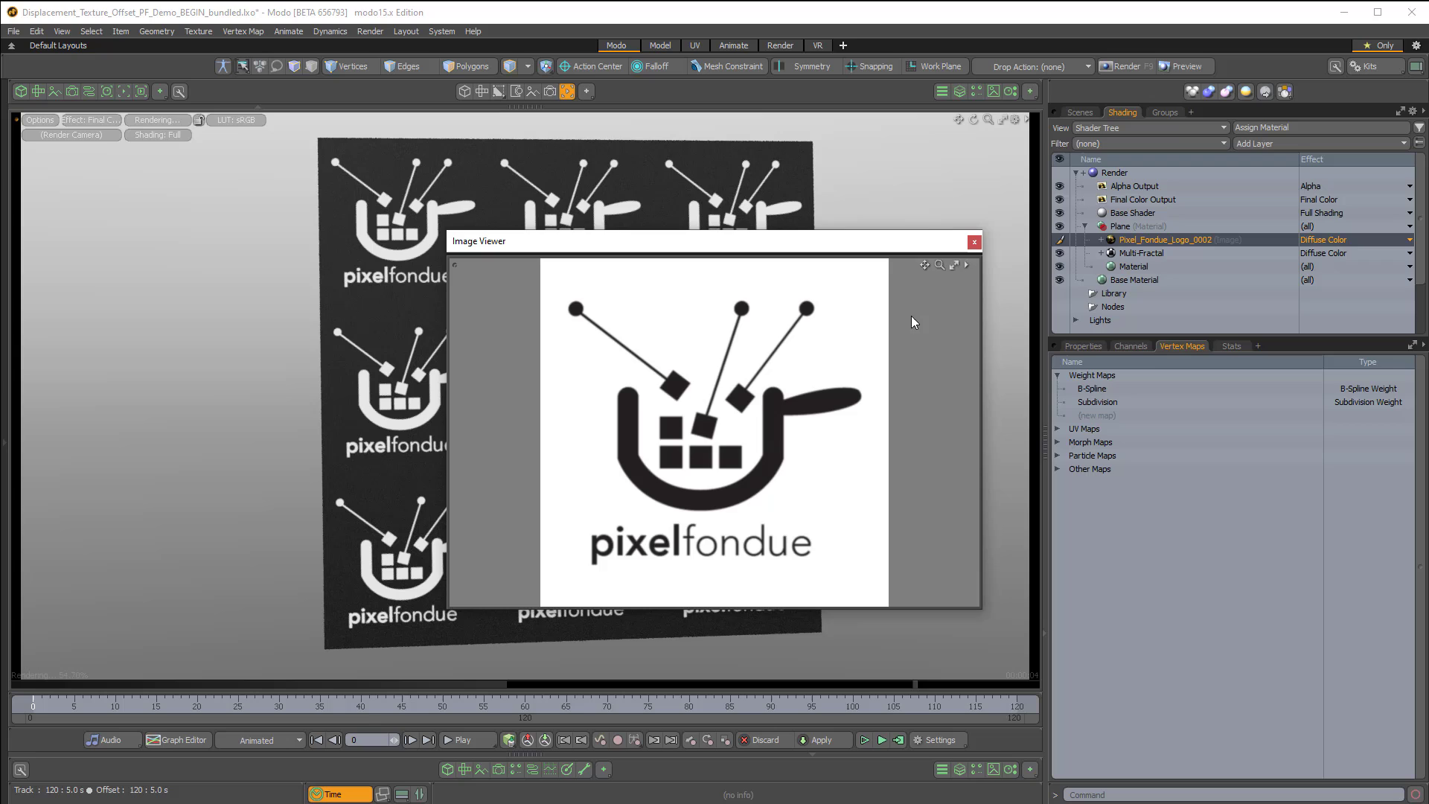
click(974, 241)
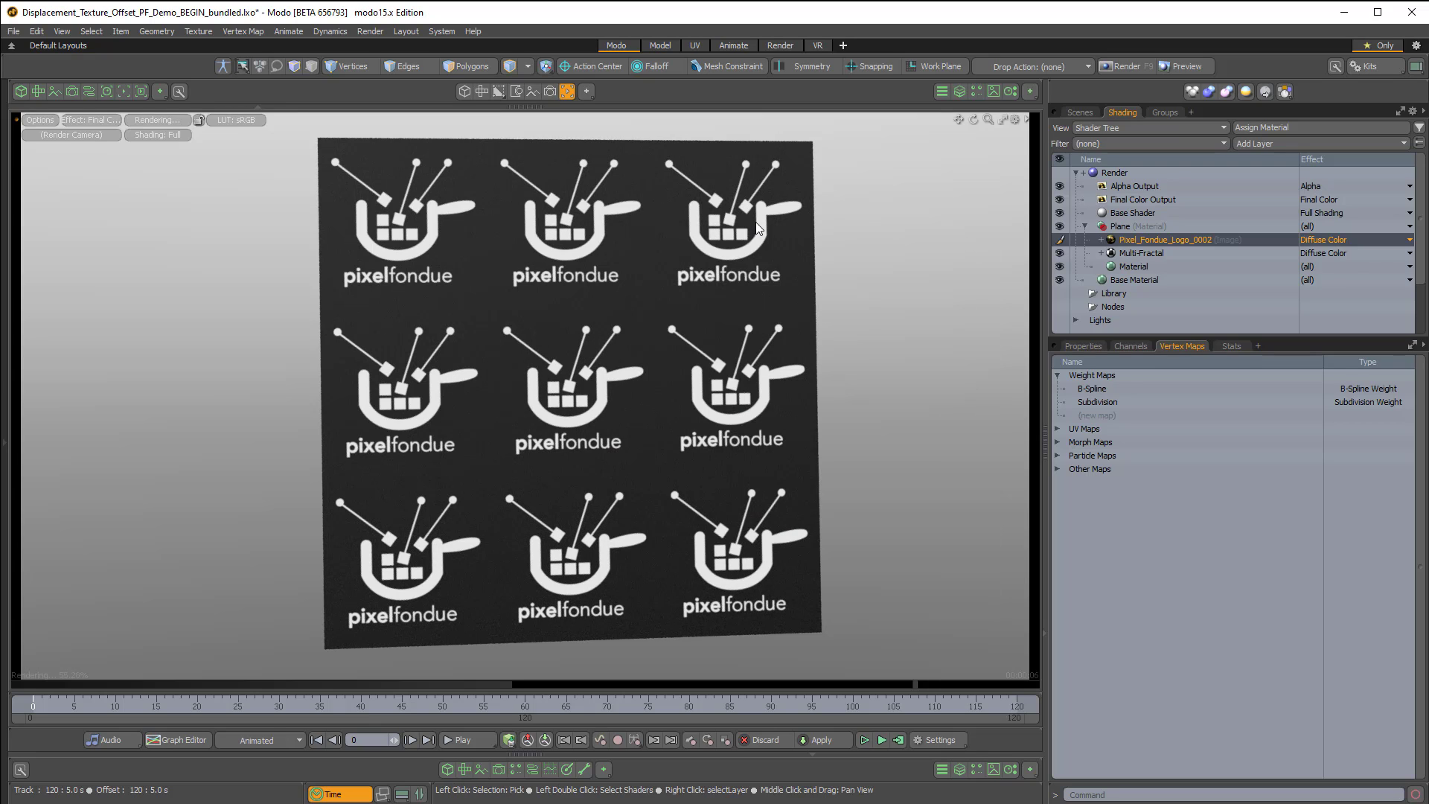
mouse_move(627, 571)
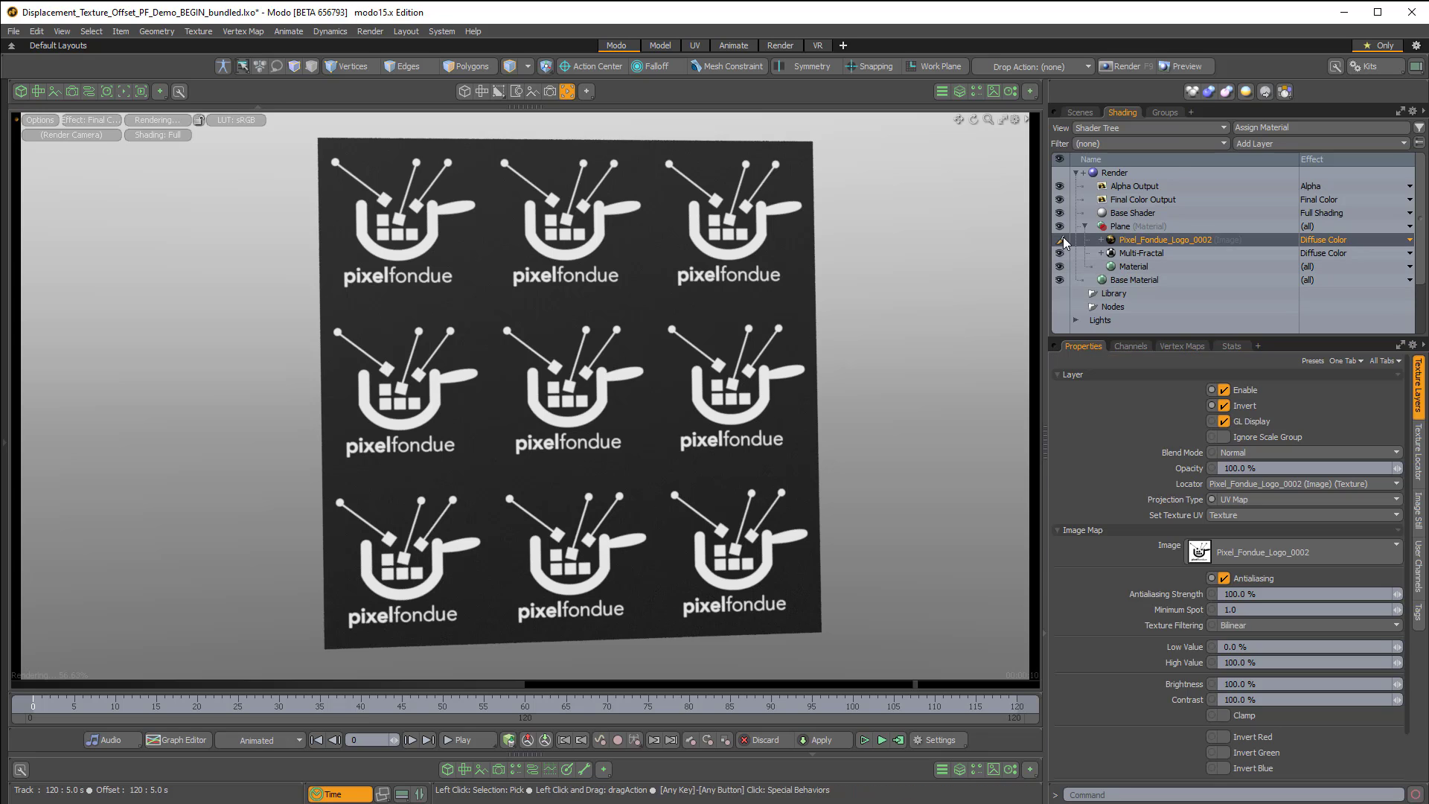
click(1142, 253)
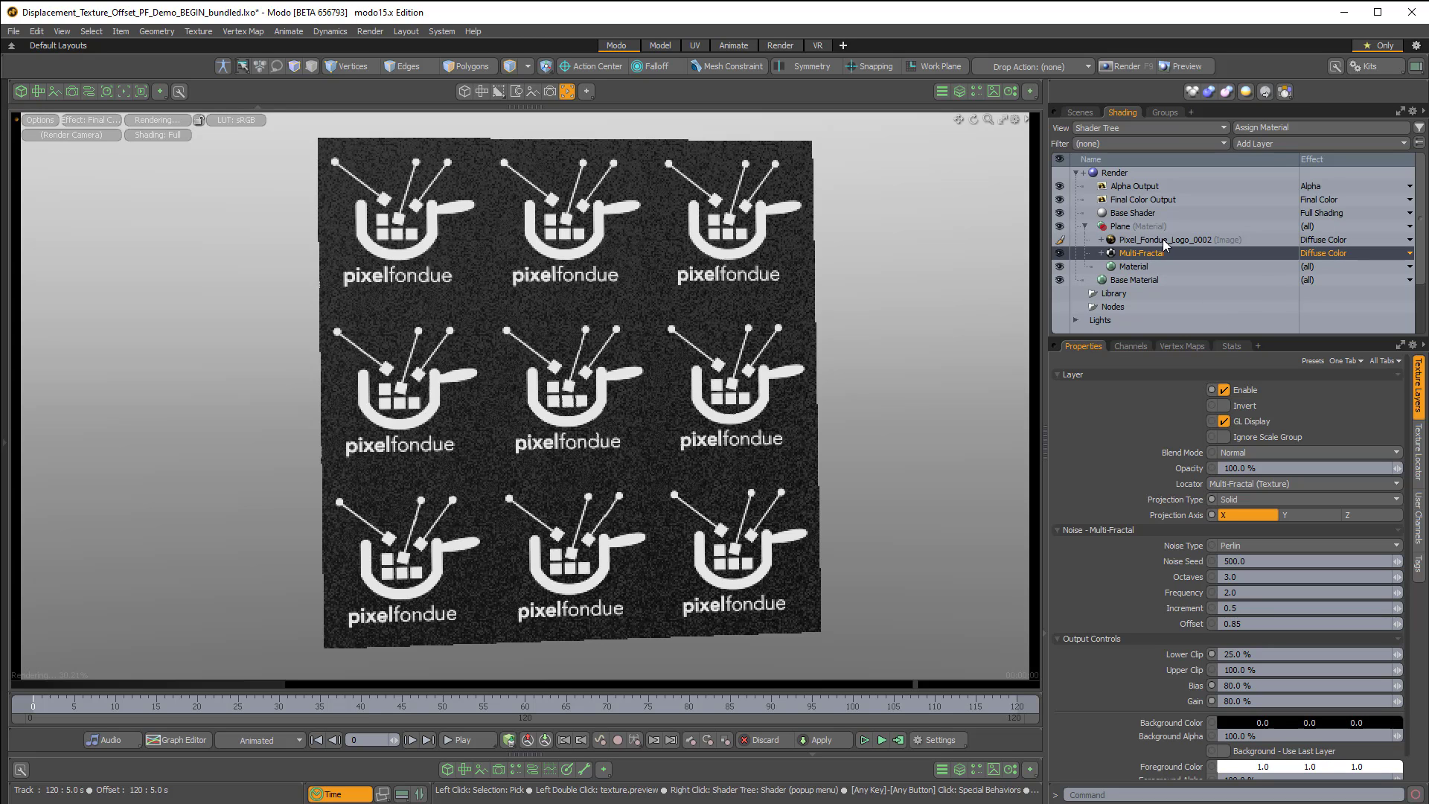
click(1163, 238)
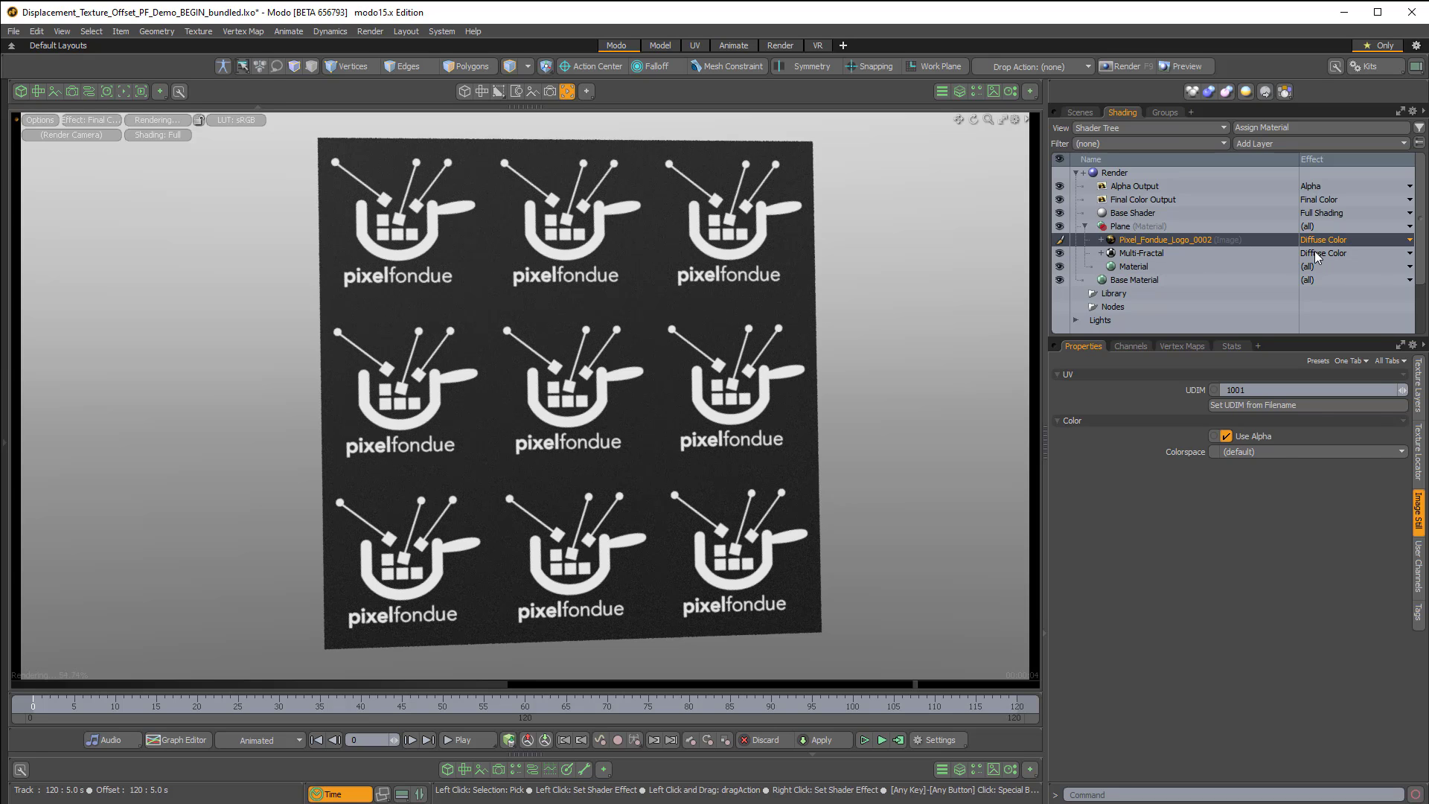
Make the Multi-Fractal noise a Texture Offset and set the image's Texture Offset Strength to 1.0.
click(1408, 253)
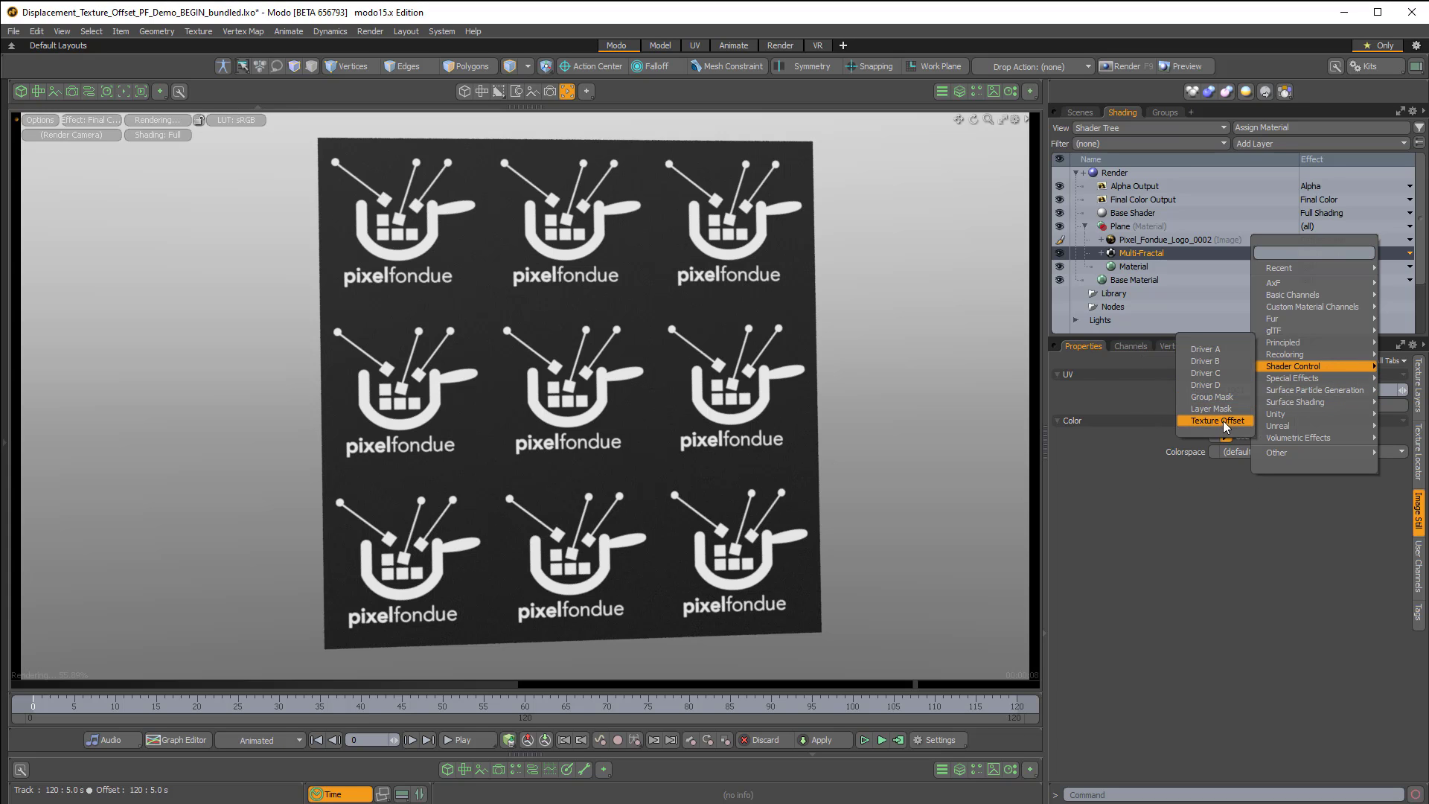
click(1215, 421)
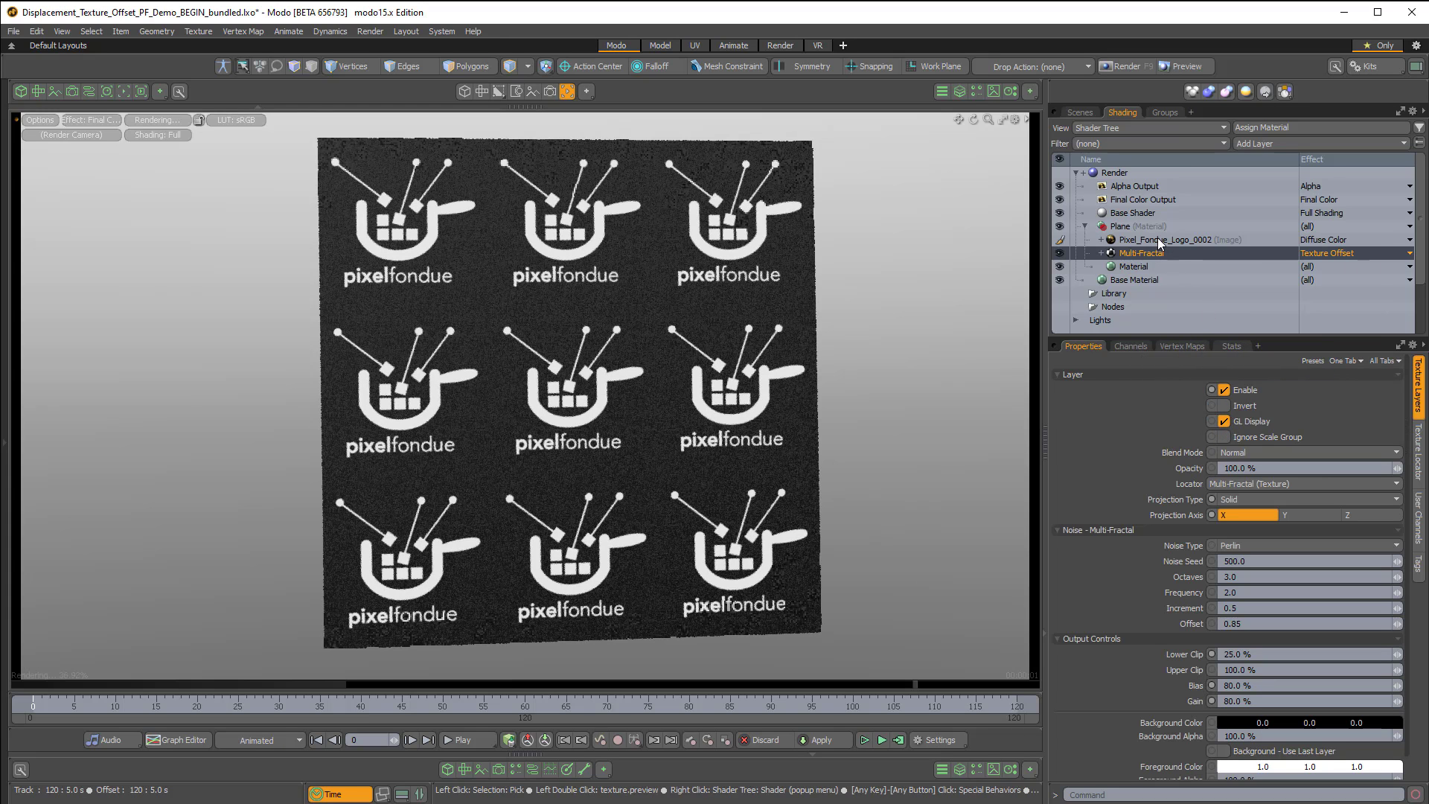
click(1158, 240)
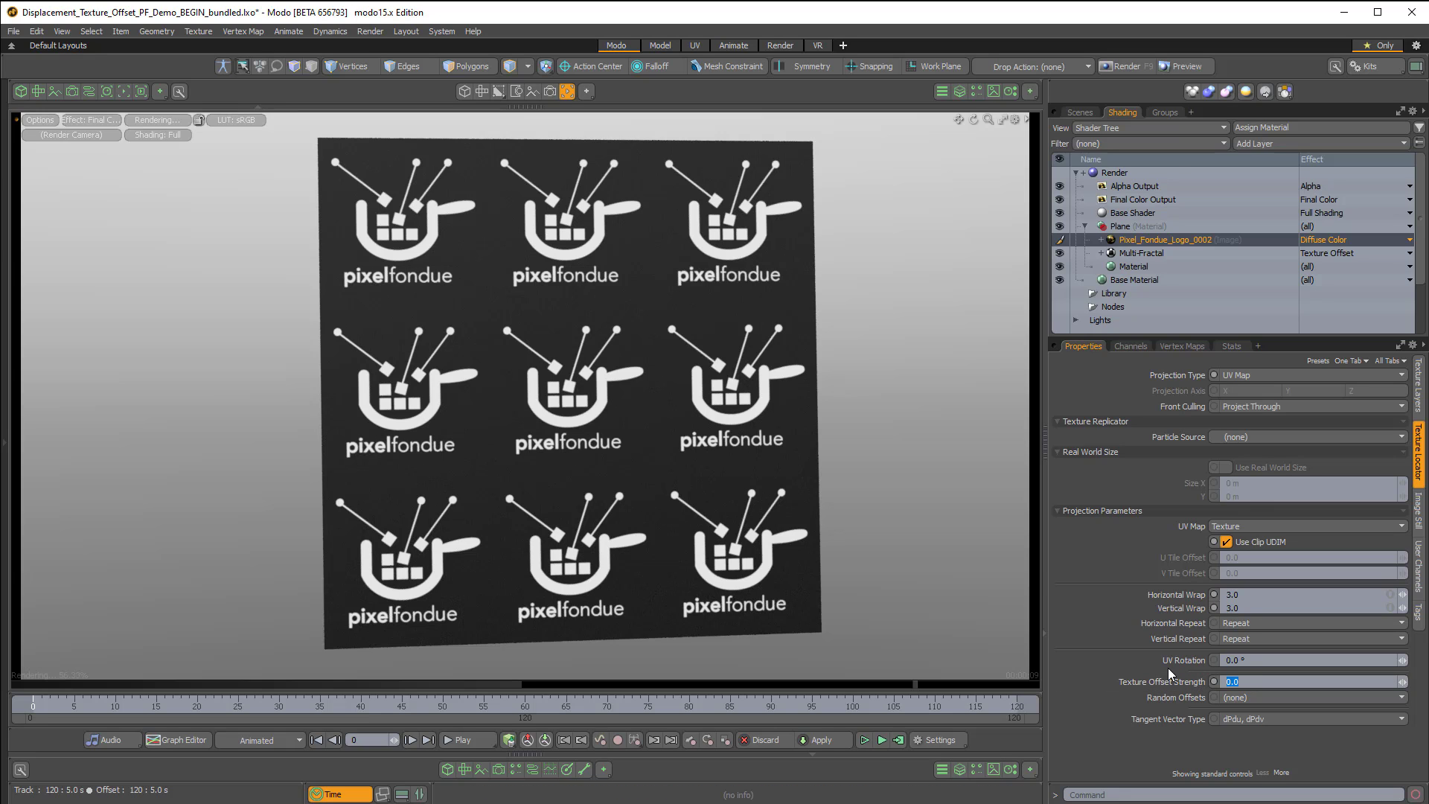
text(1.0)
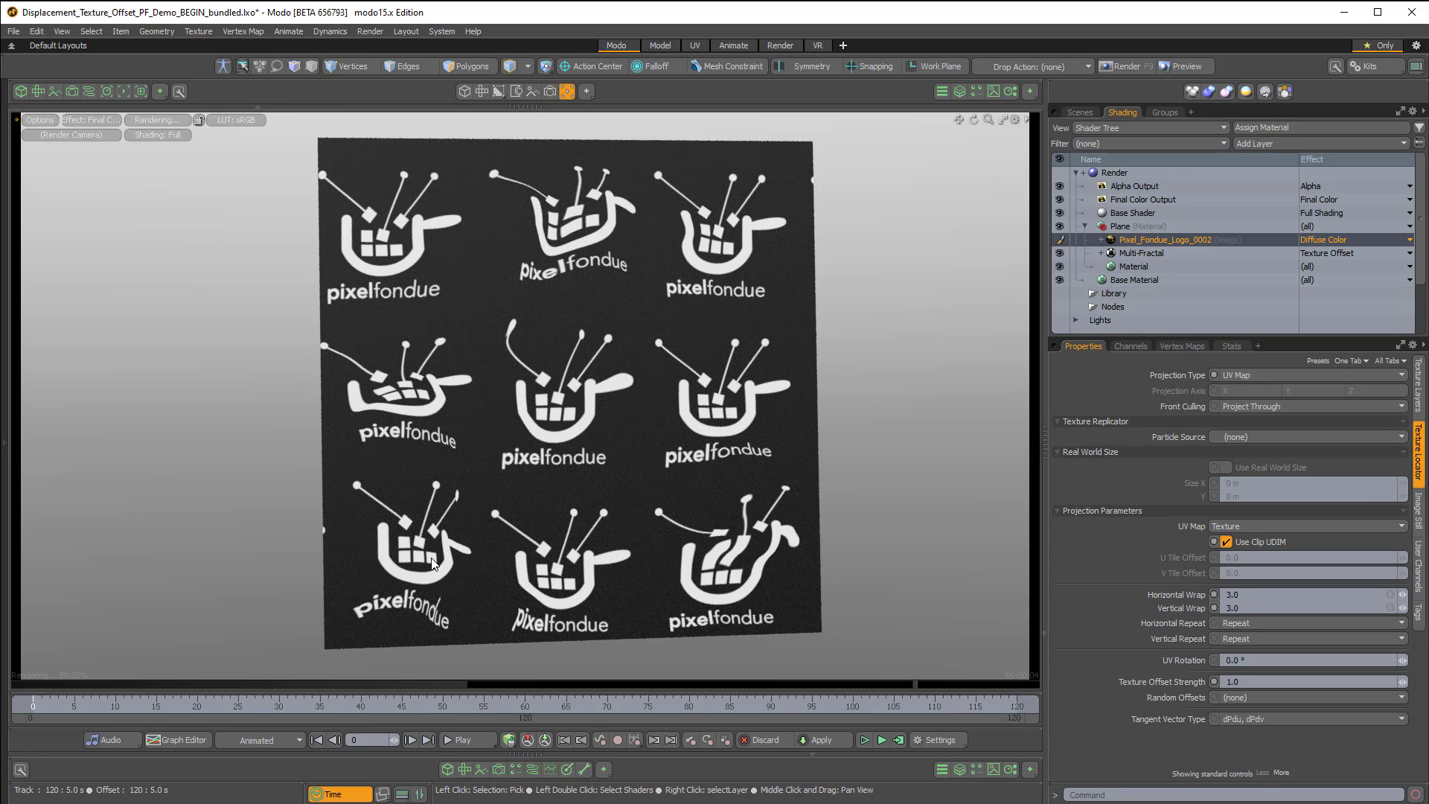
mouse_move(572, 460)
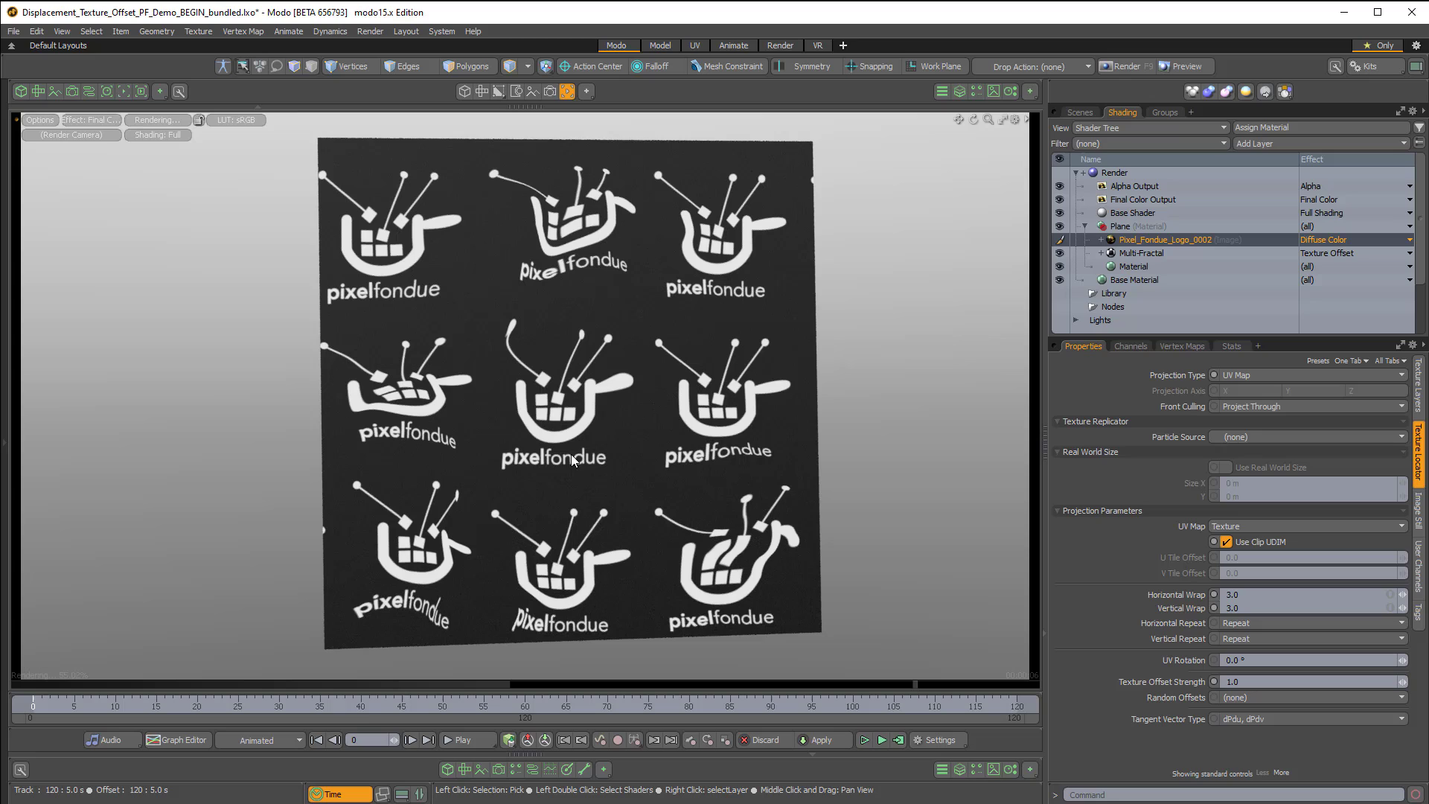
mouse_move(706, 448)
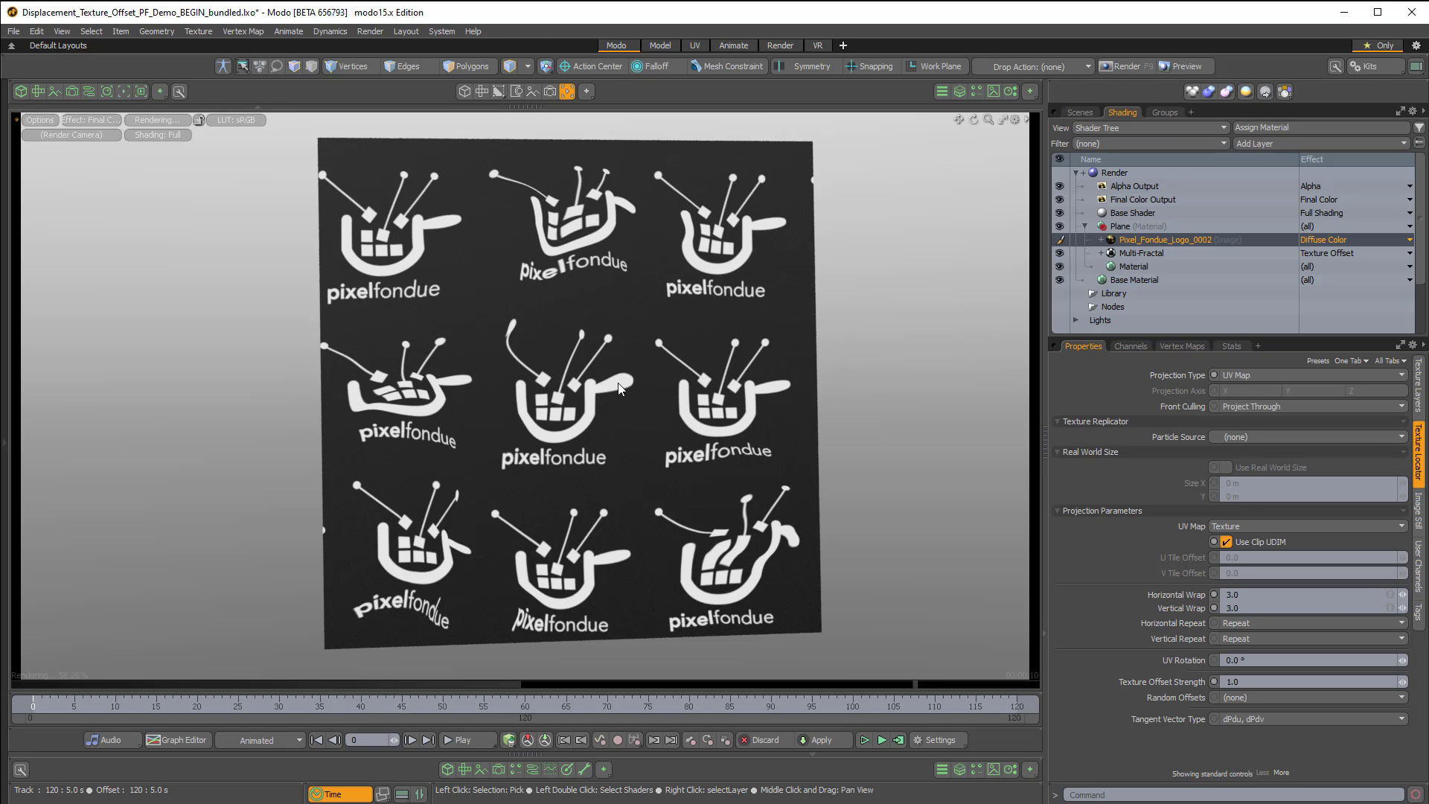
mouse_move(551, 393)
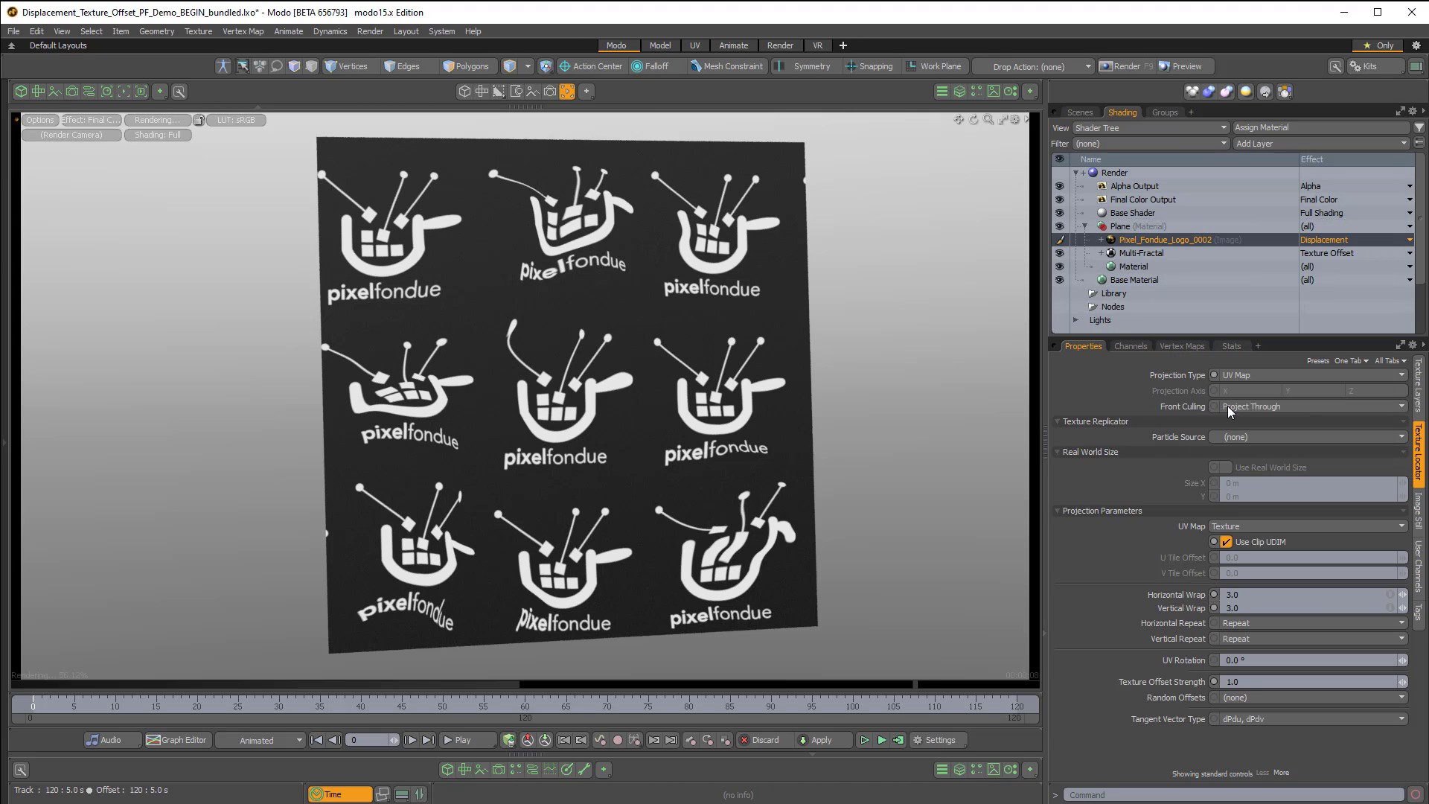
mouse_move(1228, 407)
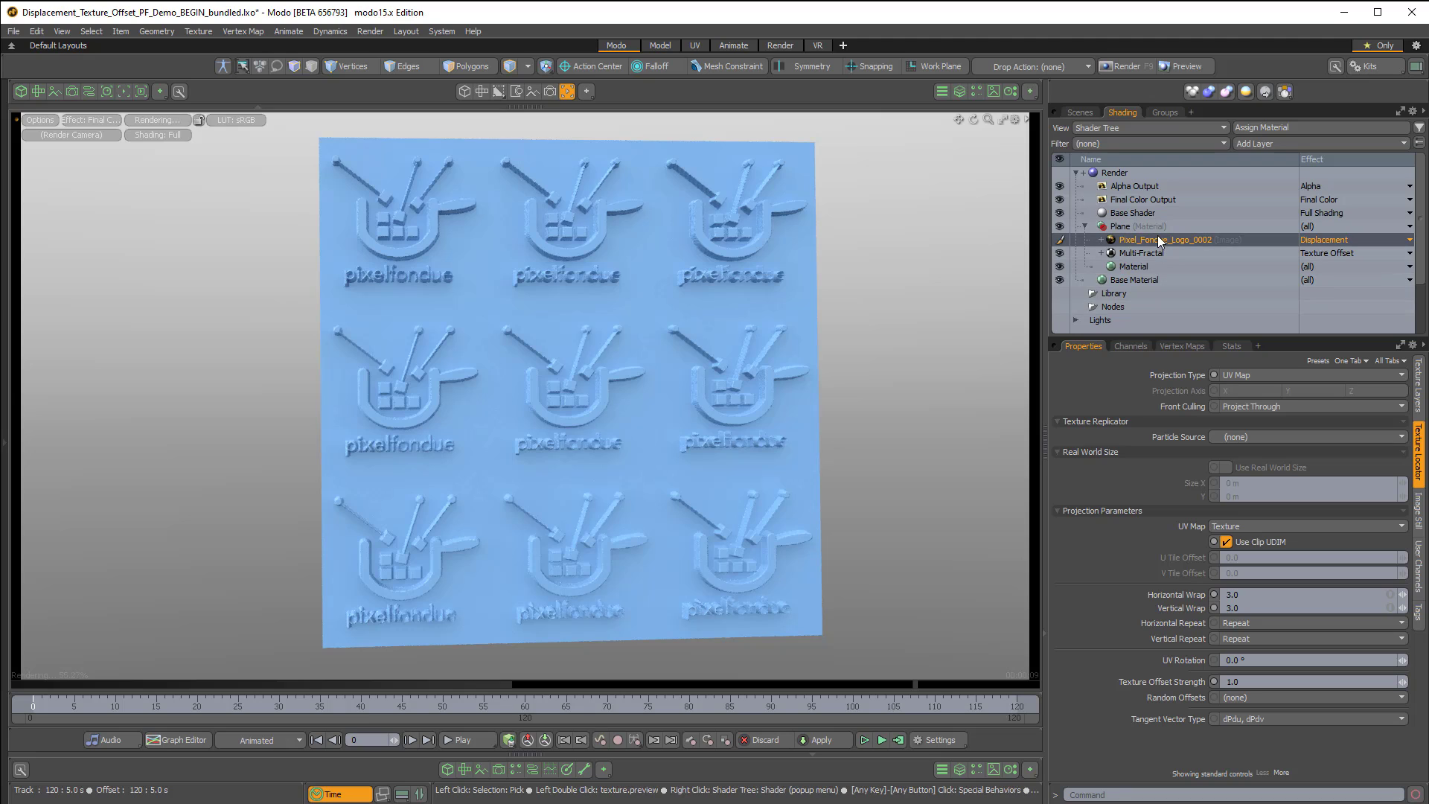
mouse_move(1161, 239)
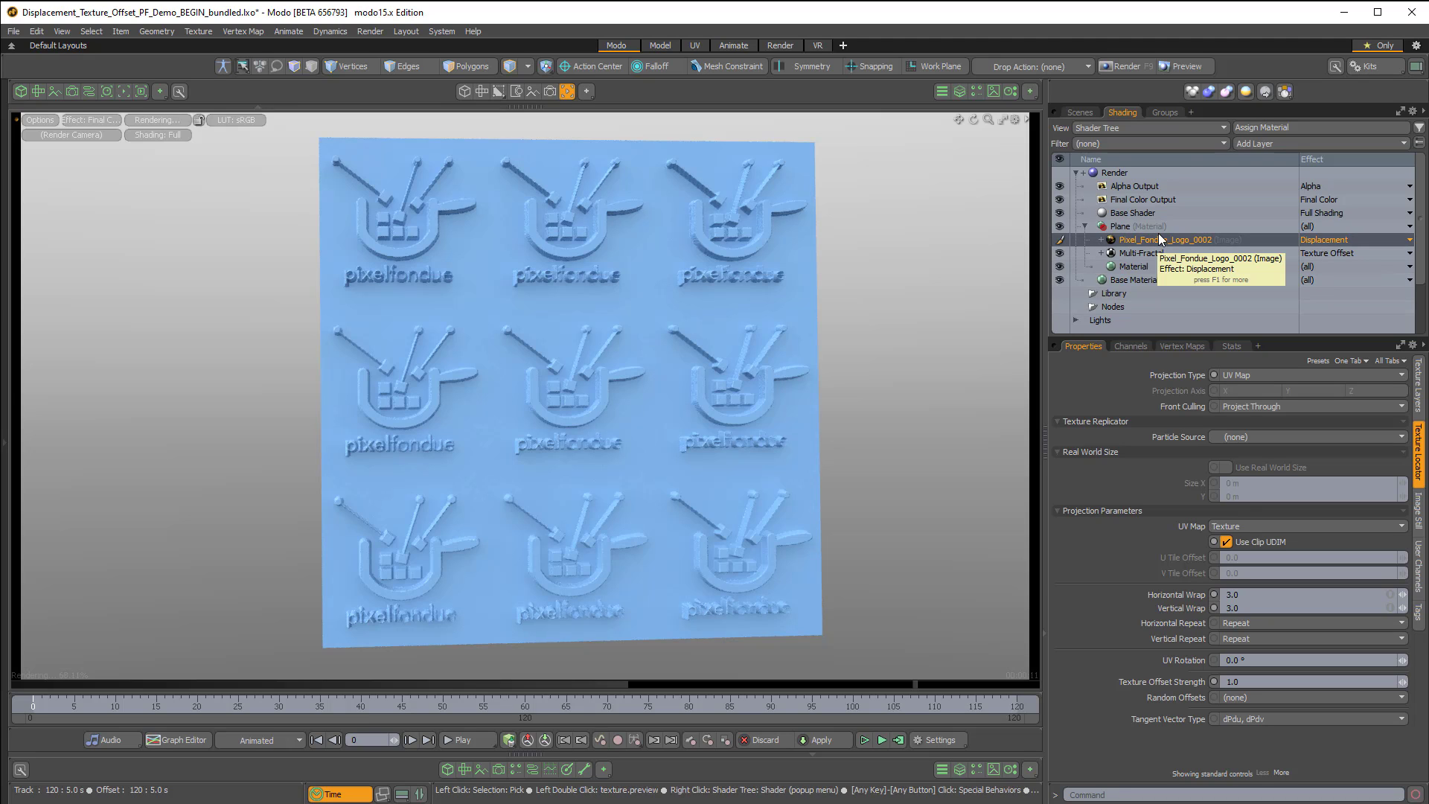
mouse_move(1273, 159)
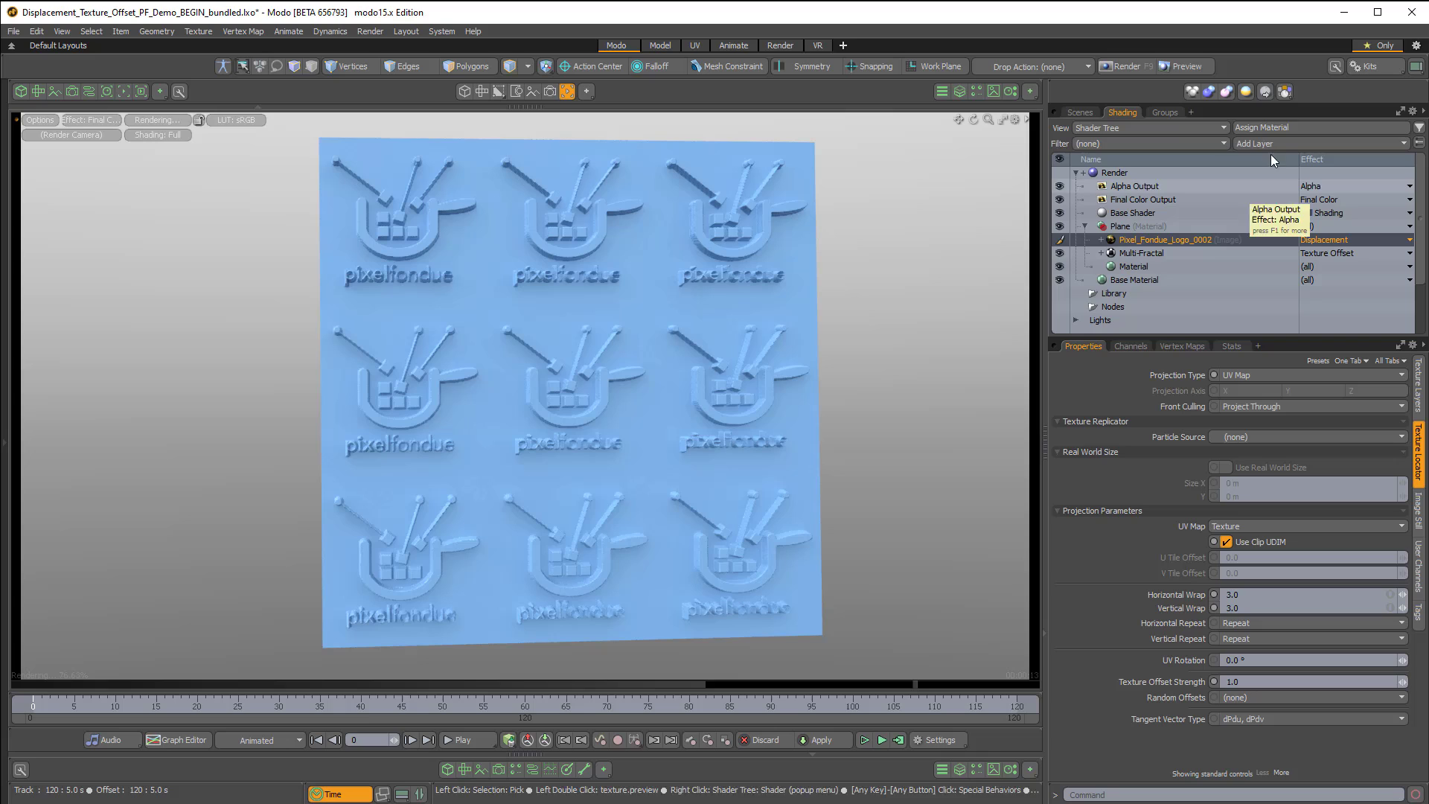
Add a Processing > Gradient layer to the material.
click(1322, 143)
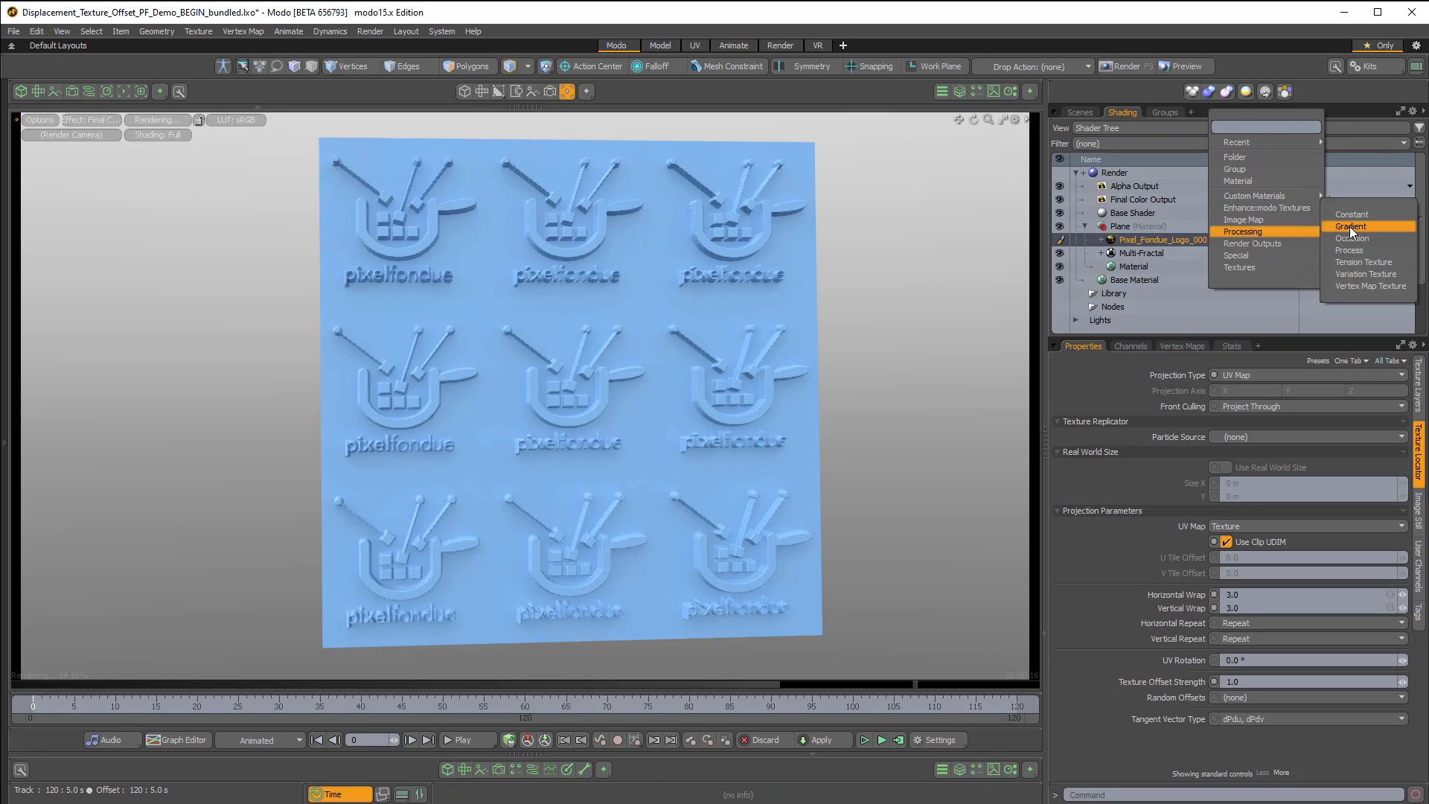
click(1358, 226)
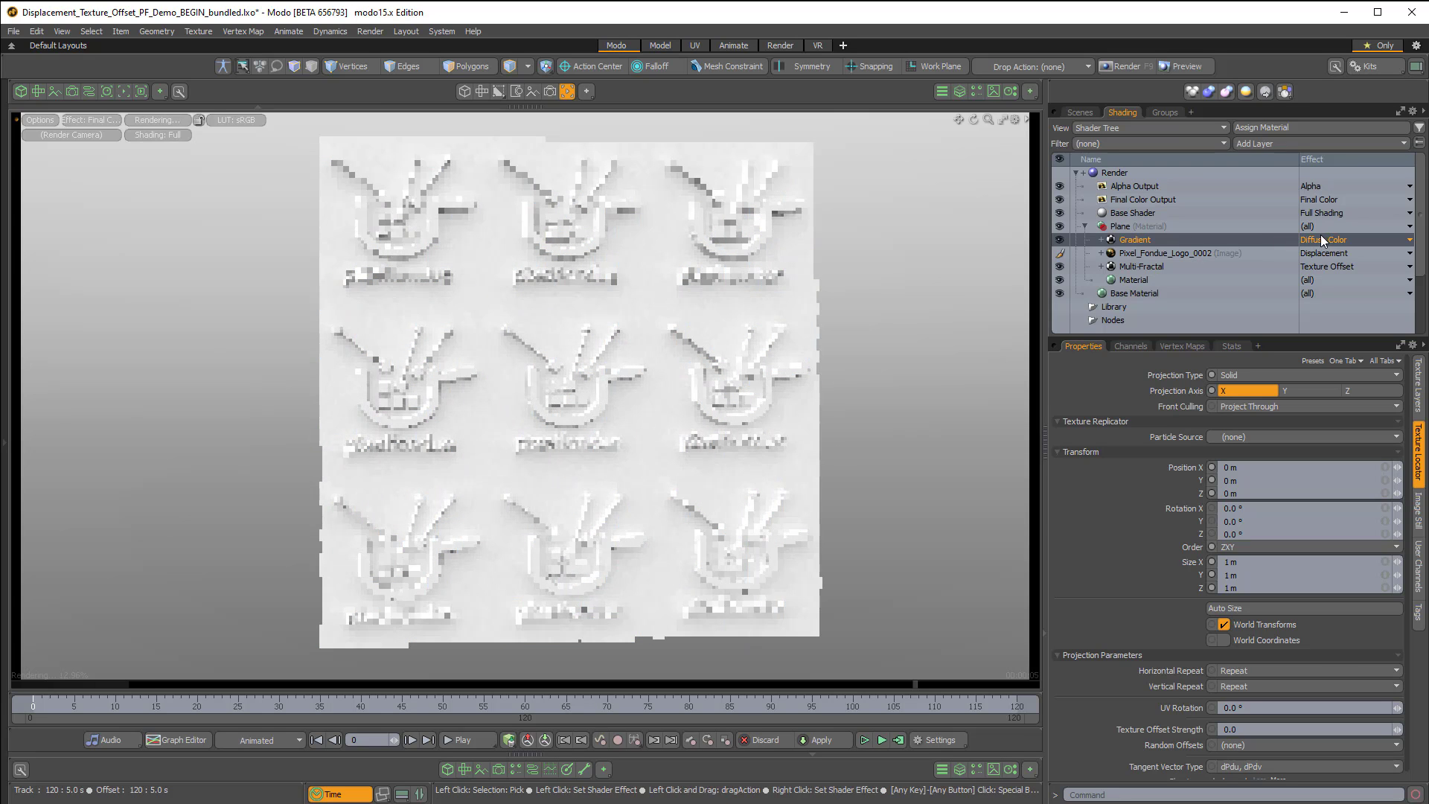
click(1168, 253)
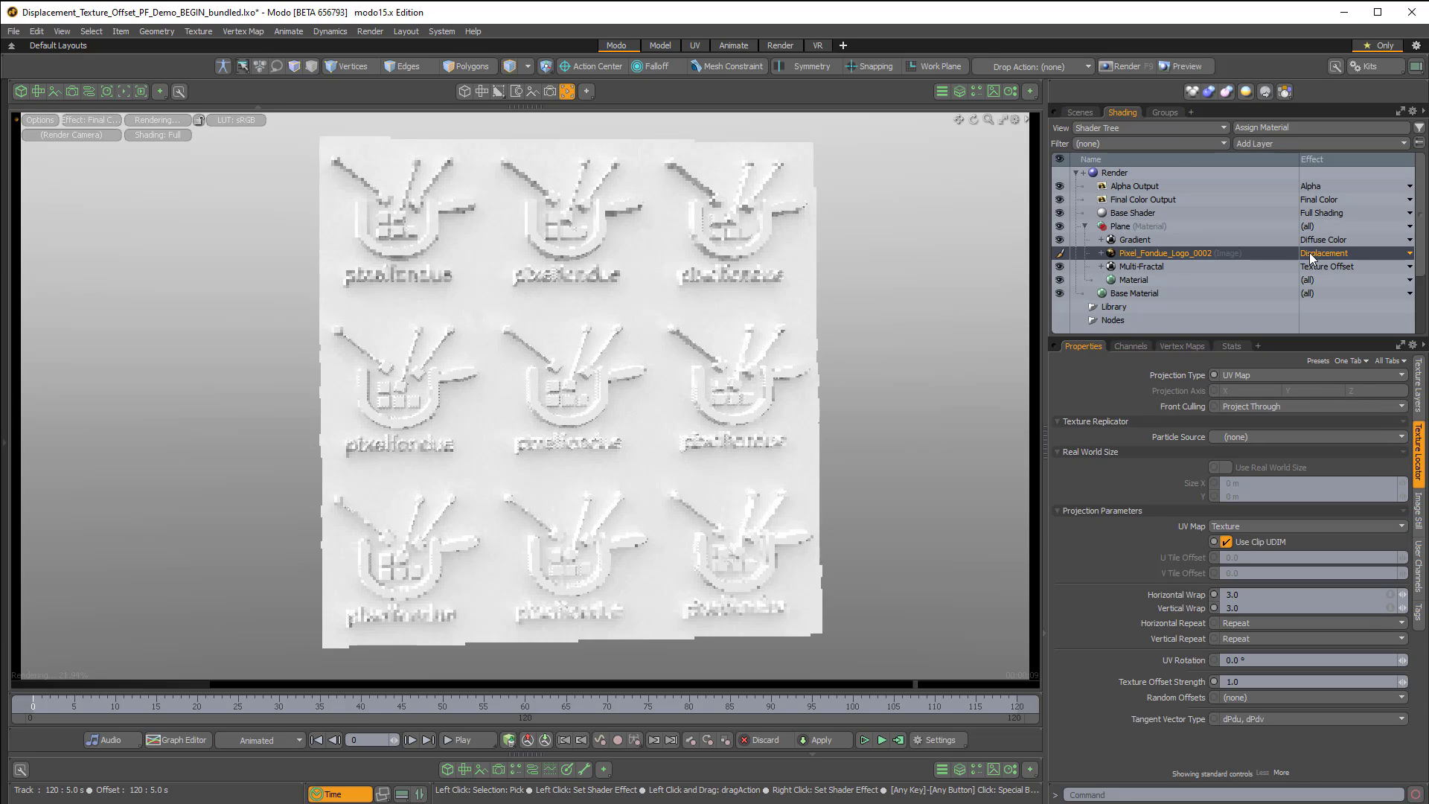
Route the logo image layer's effect to Shader Control > Driver A.
click(1353, 253)
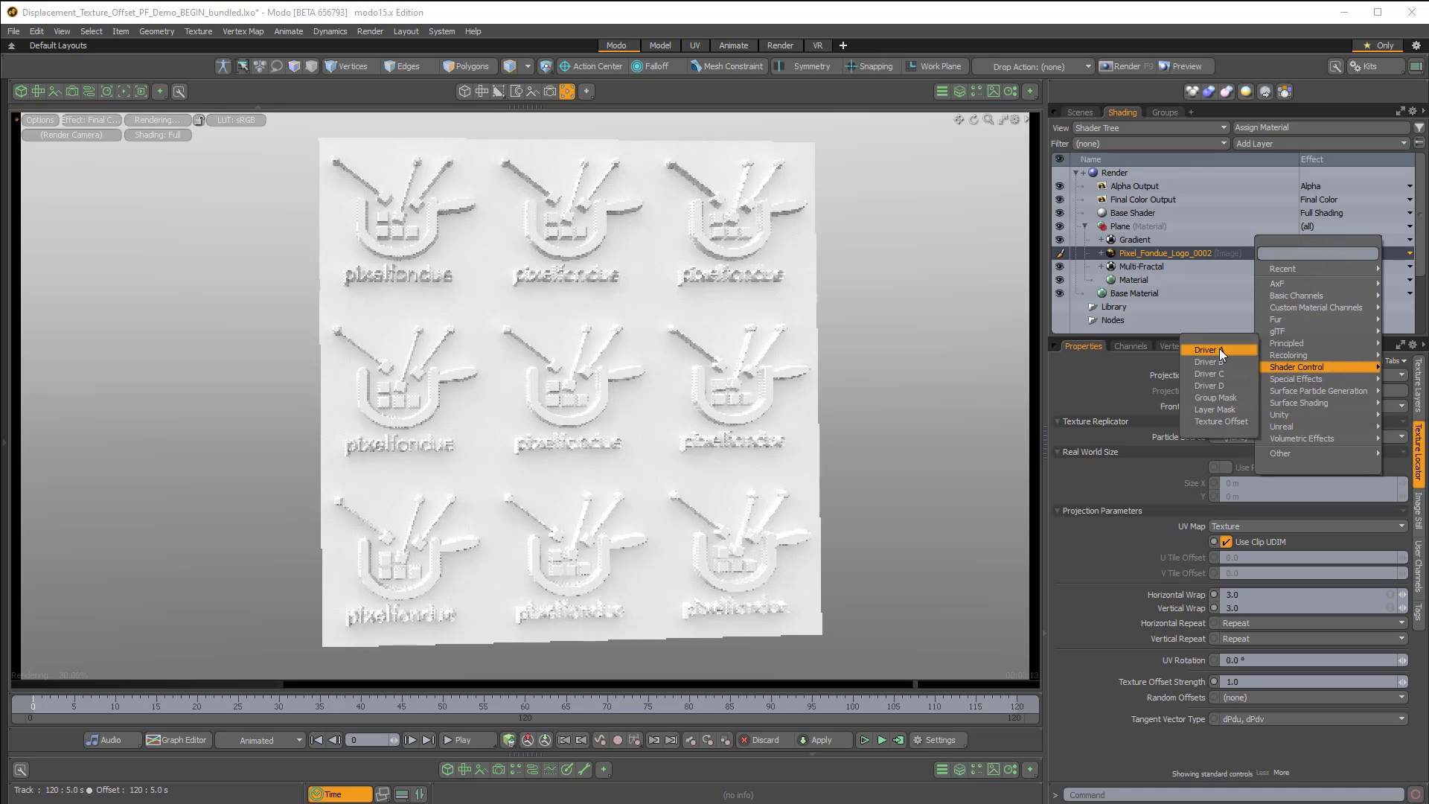
click(1207, 349)
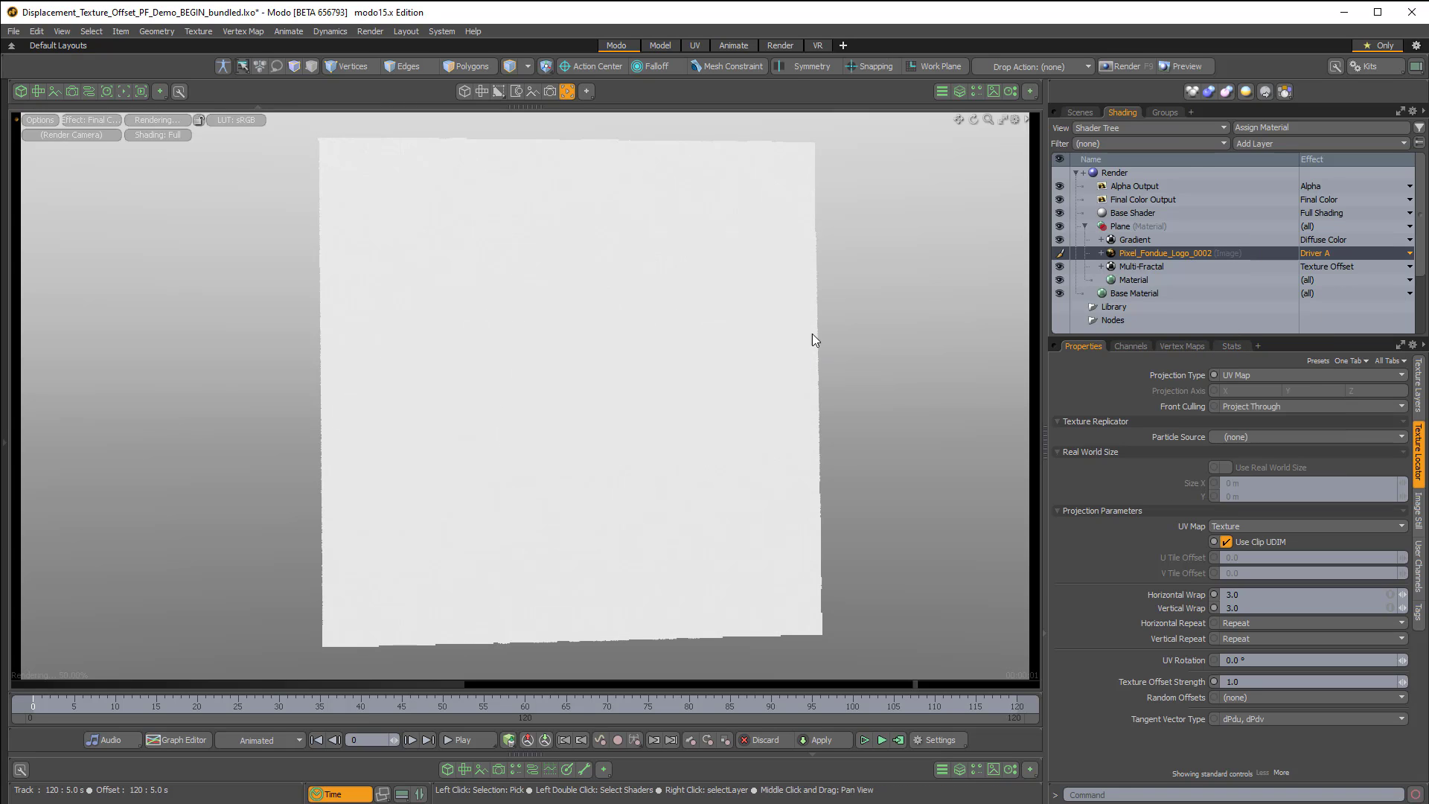
click(1133, 238)
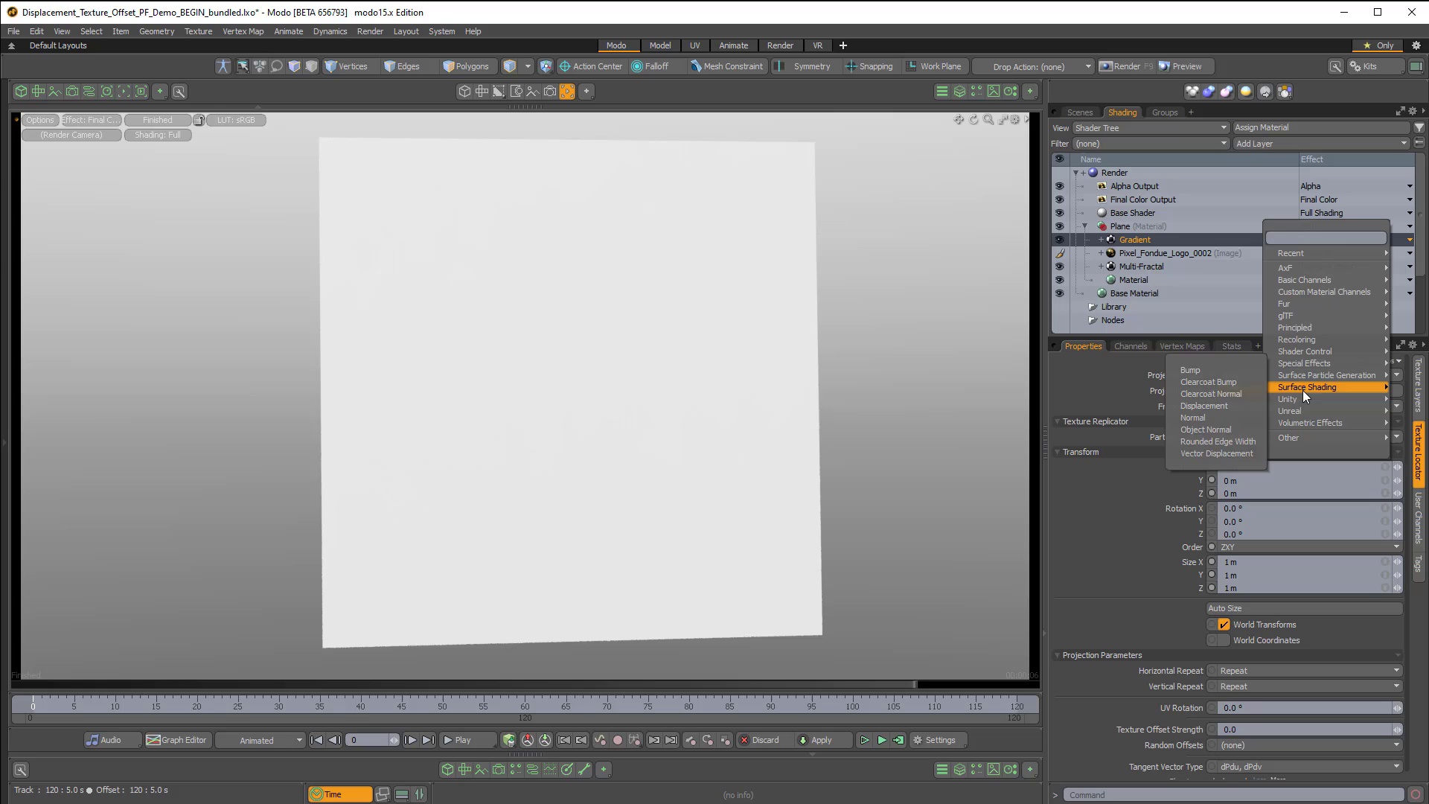
Set the Gradient to Displacement with Input Parameter Shader Control > Driver A.
click(1204, 405)
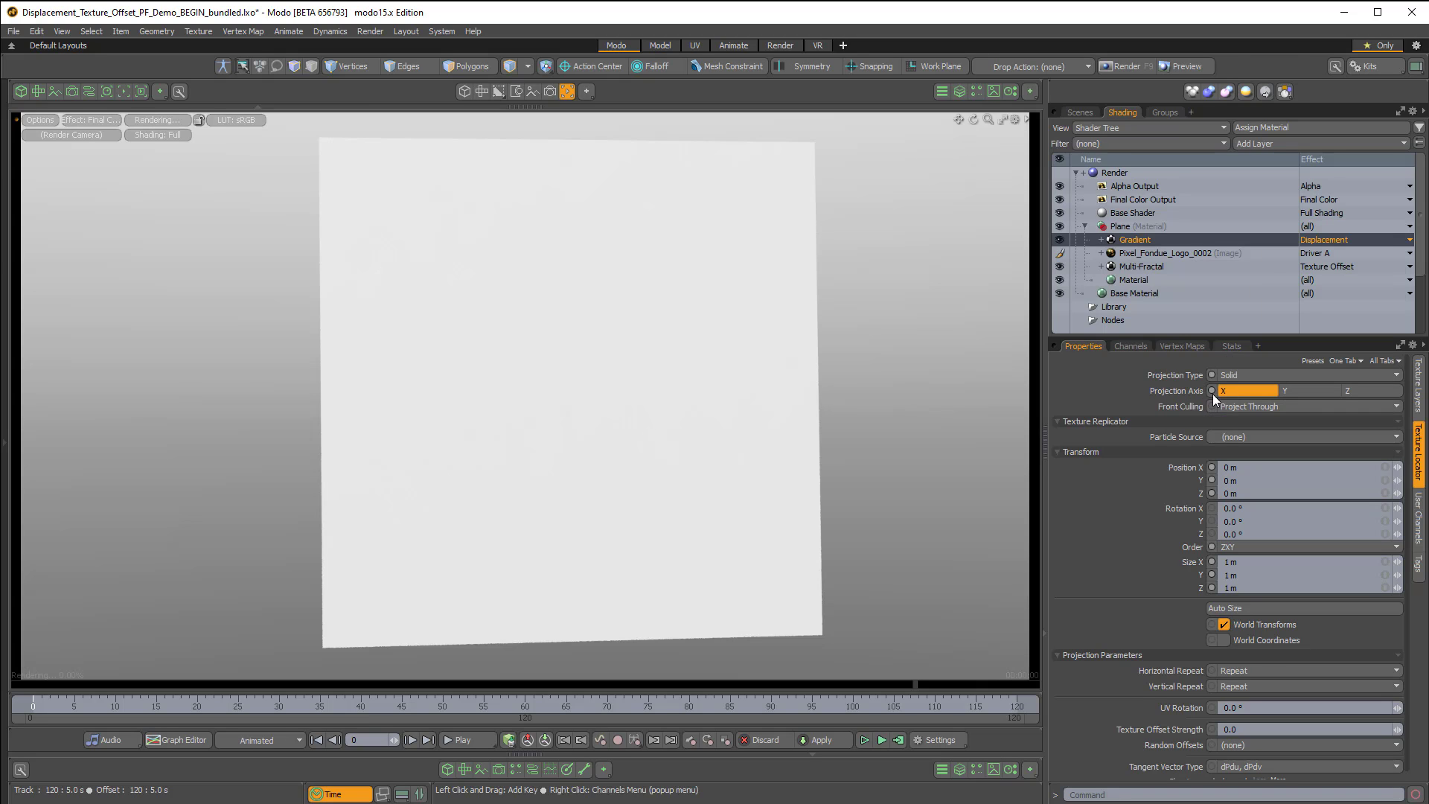
click(1135, 238)
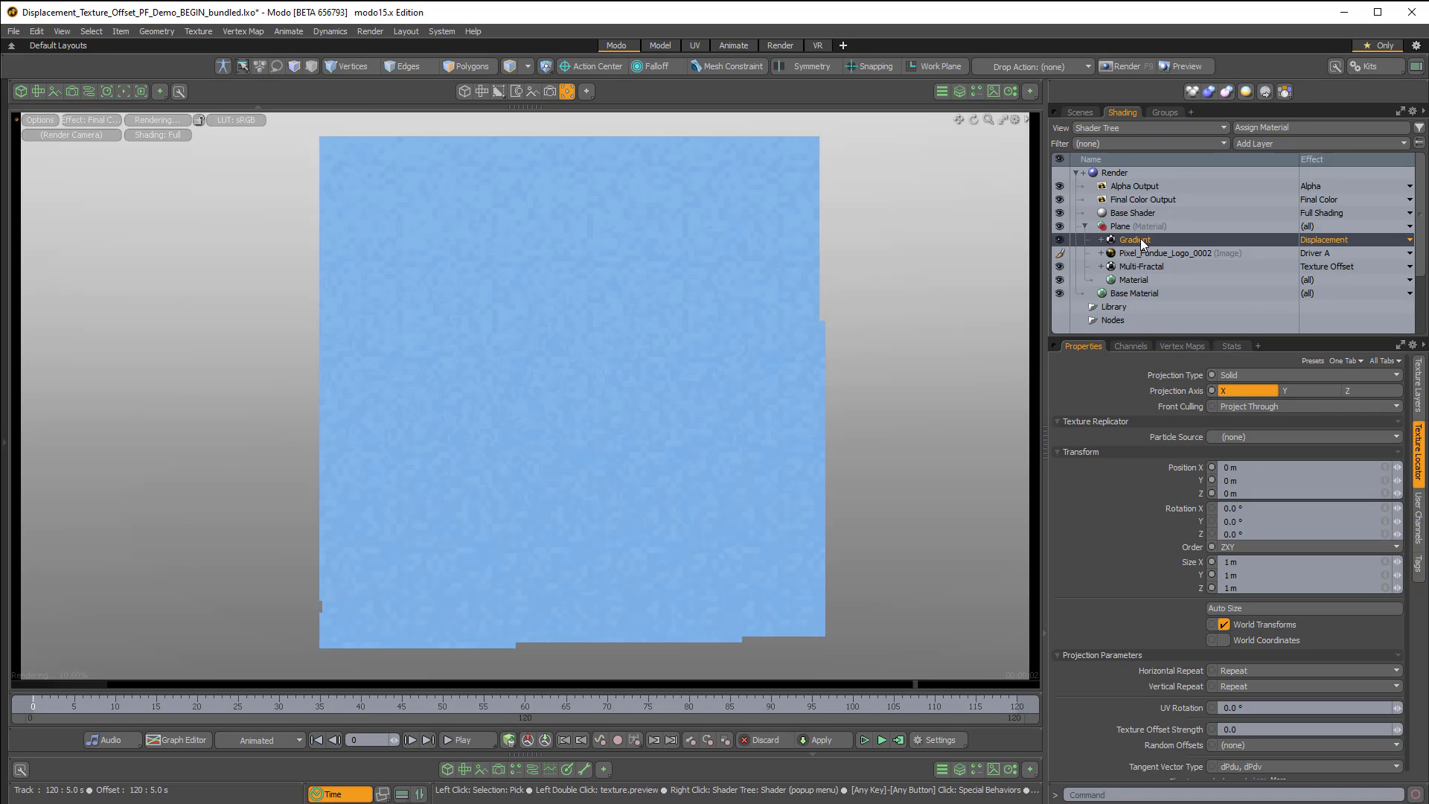
click(1135, 239)
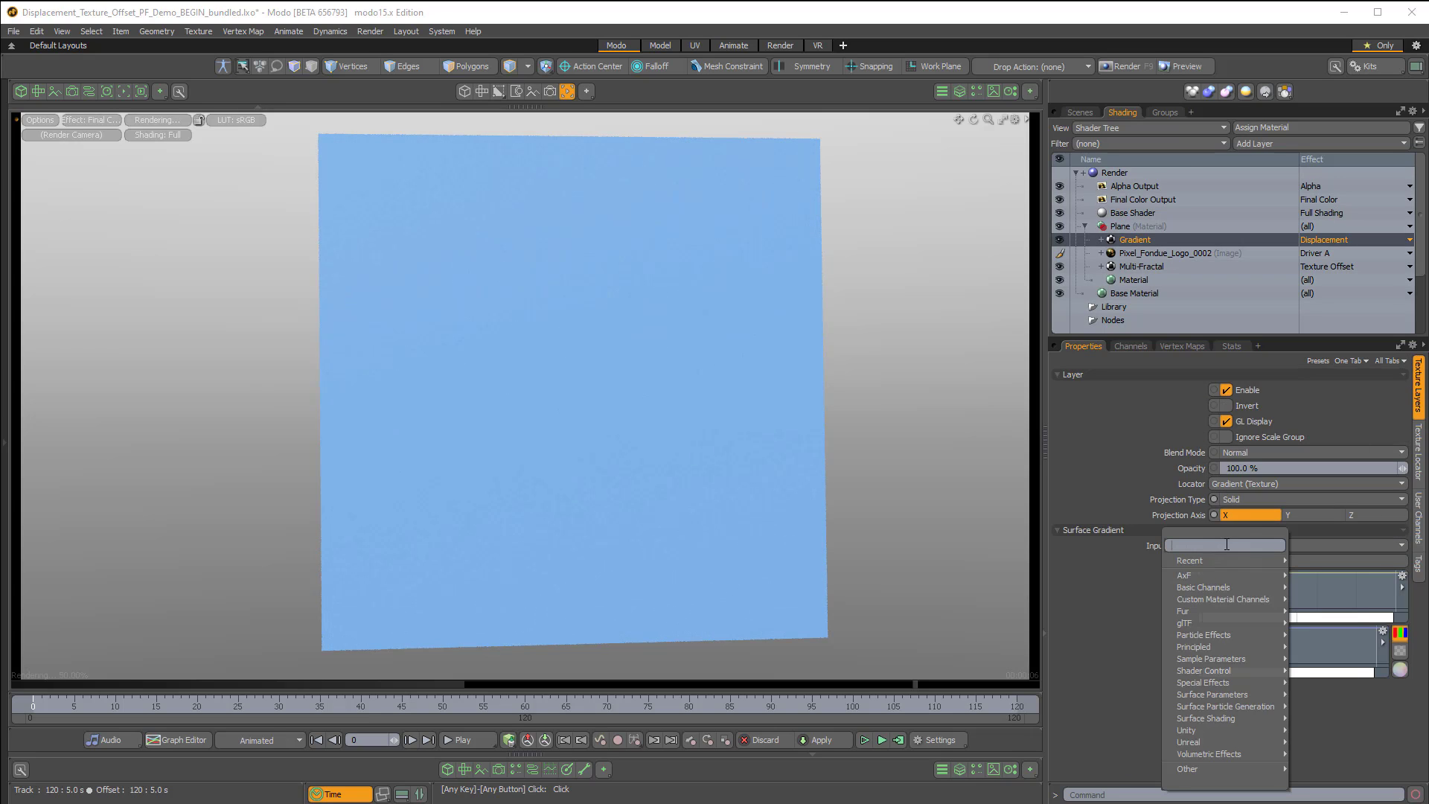
mouse_move(1204, 670)
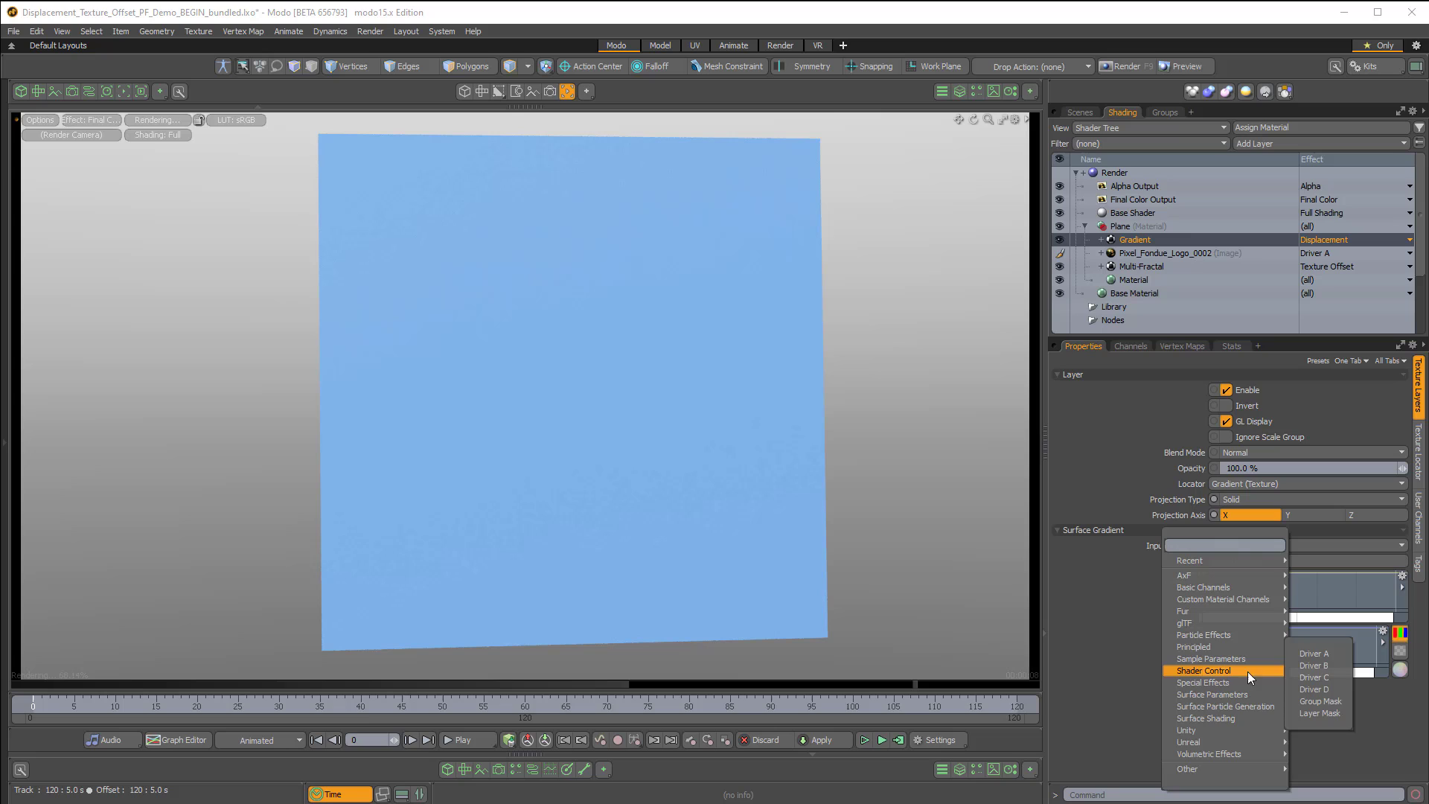
click(1315, 653)
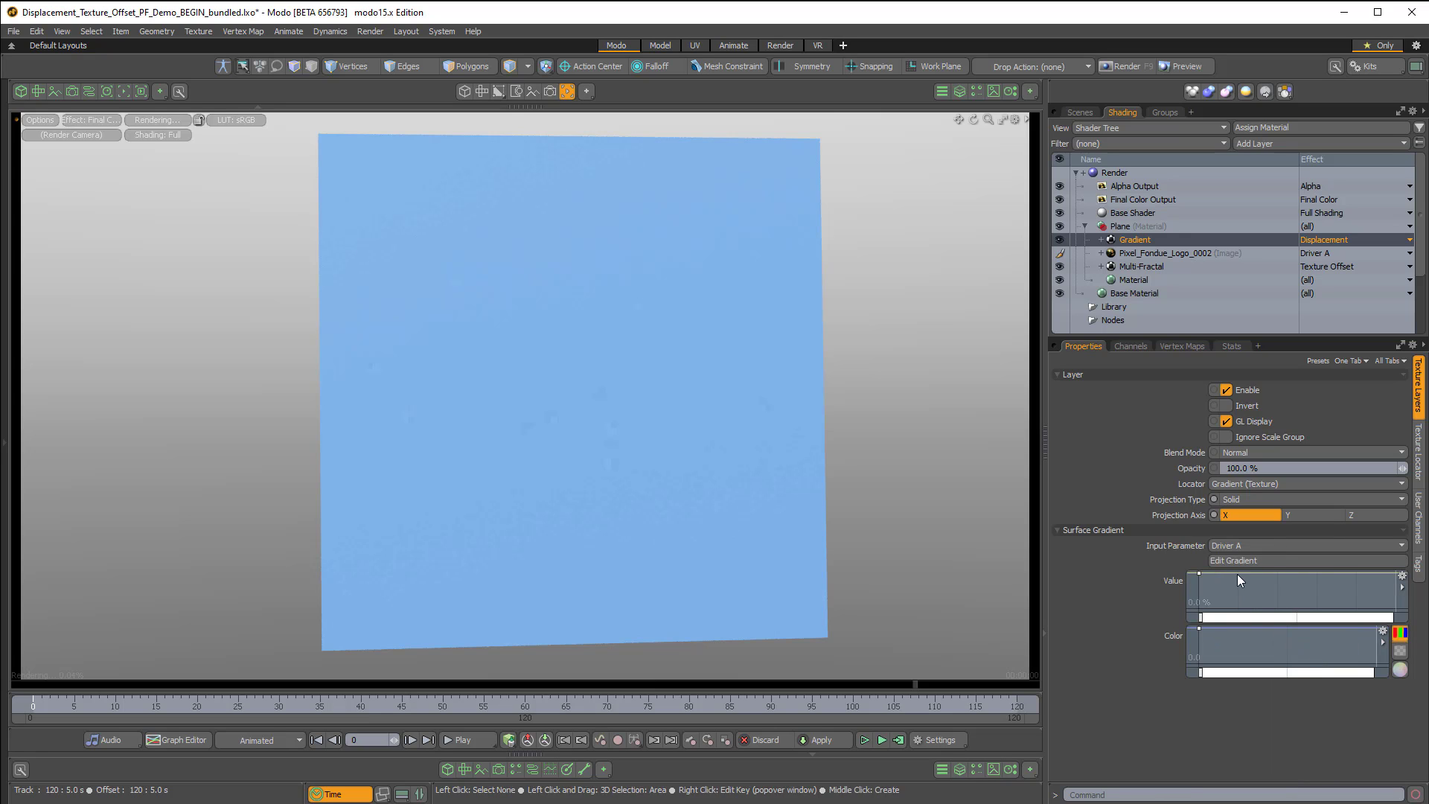